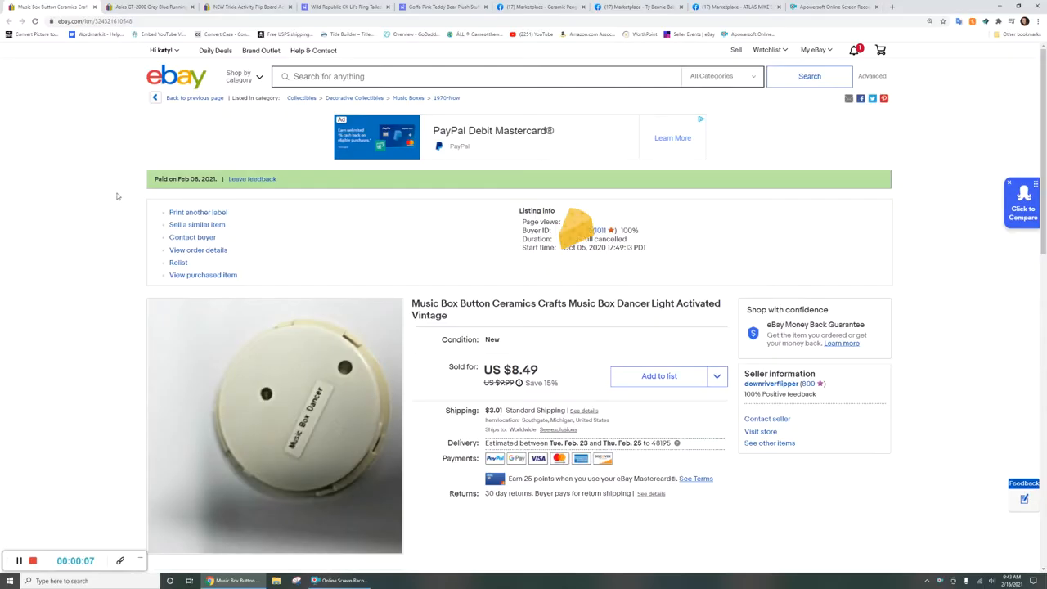
mouse_move(65, 250)
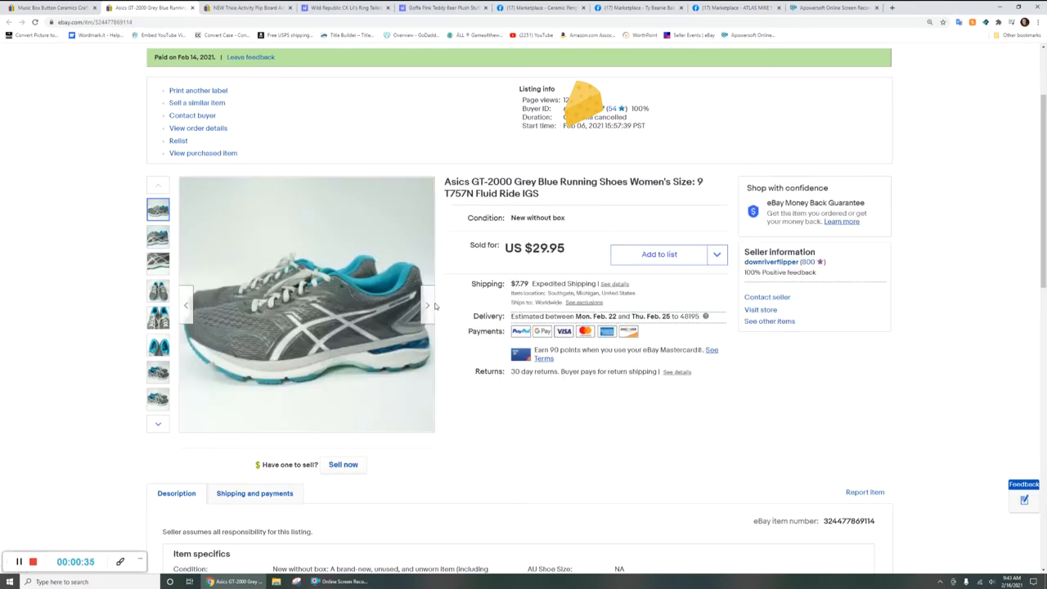
Advance the Asics shoe photos past the back view to the US size 9 label close-up
left_click(426, 305)
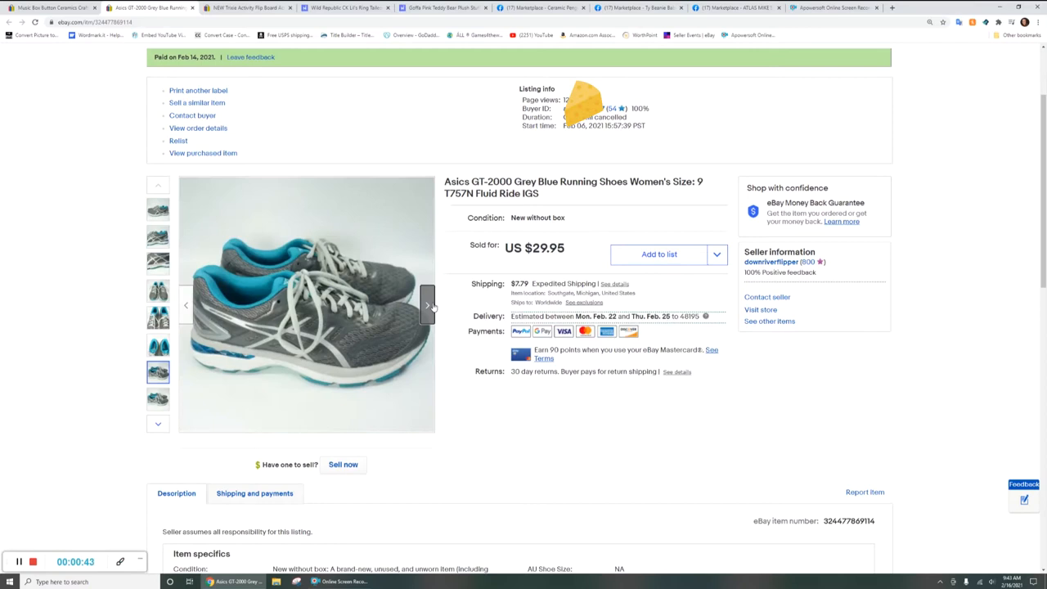
left_click(428, 305)
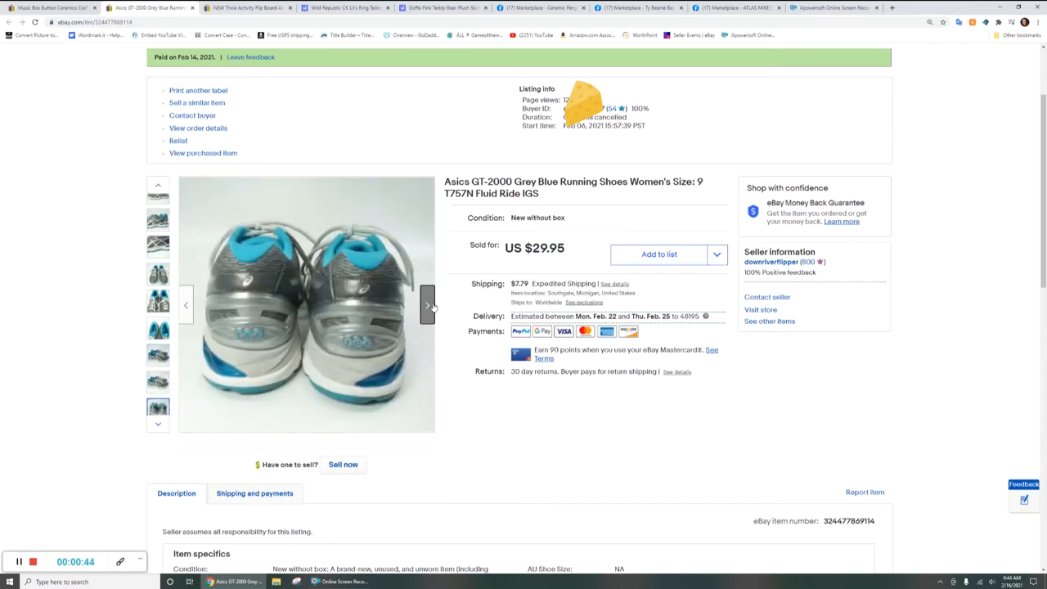
left_click(427, 305)
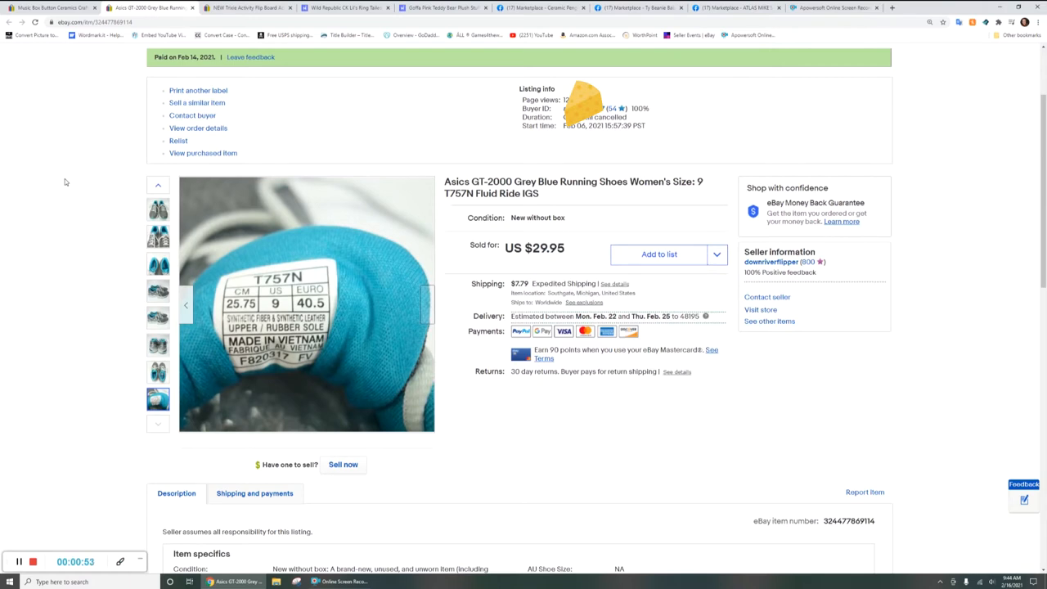
mouse_move(136, 66)
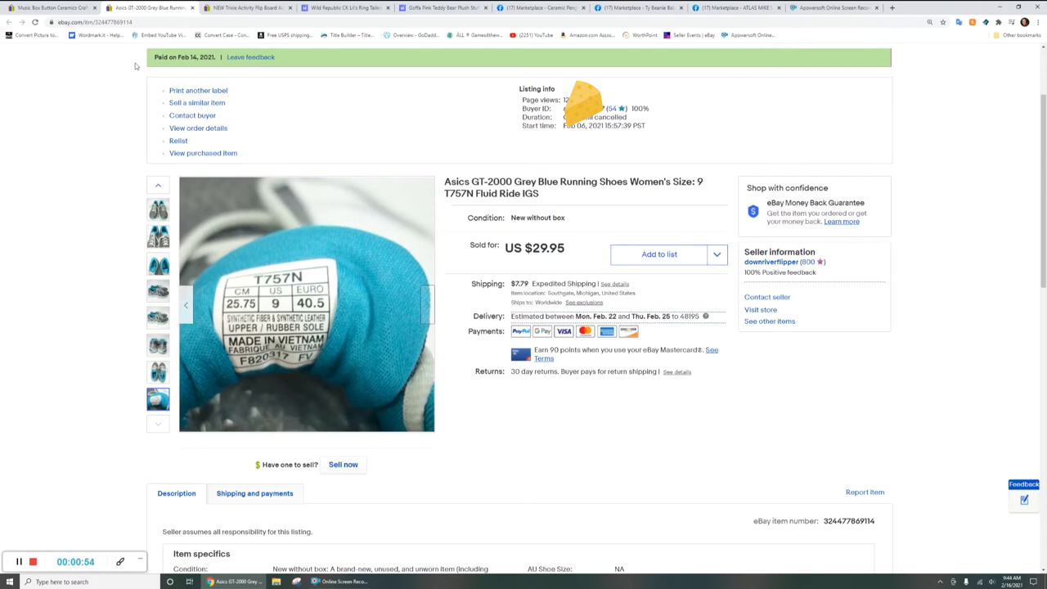
mouse_move(245, 8)
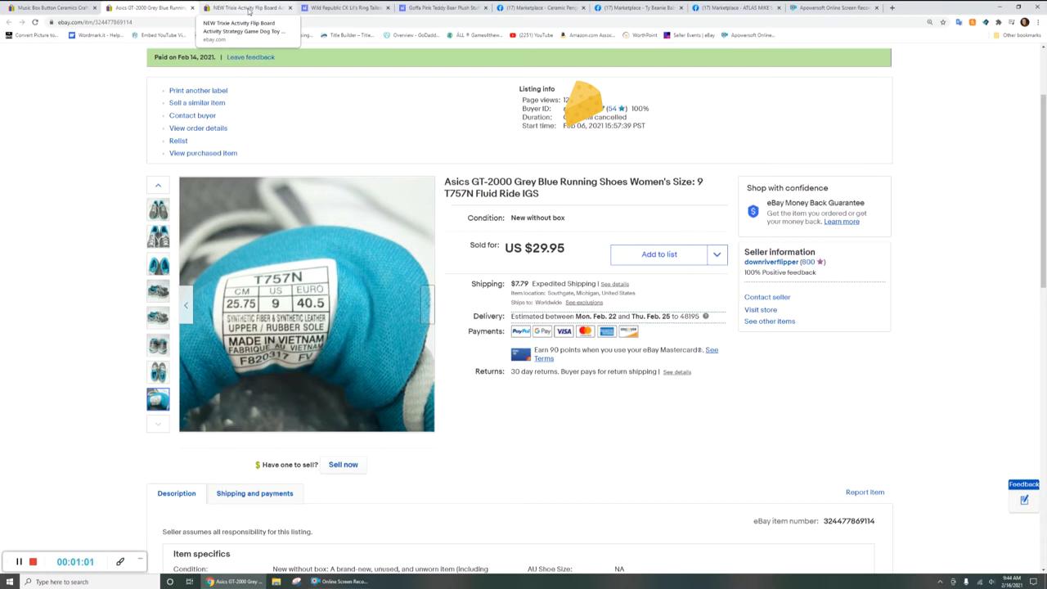
Page the Trixie Flip Board photos through booklet, box and box back, then open Mercari's lemur
left_click(245, 8)
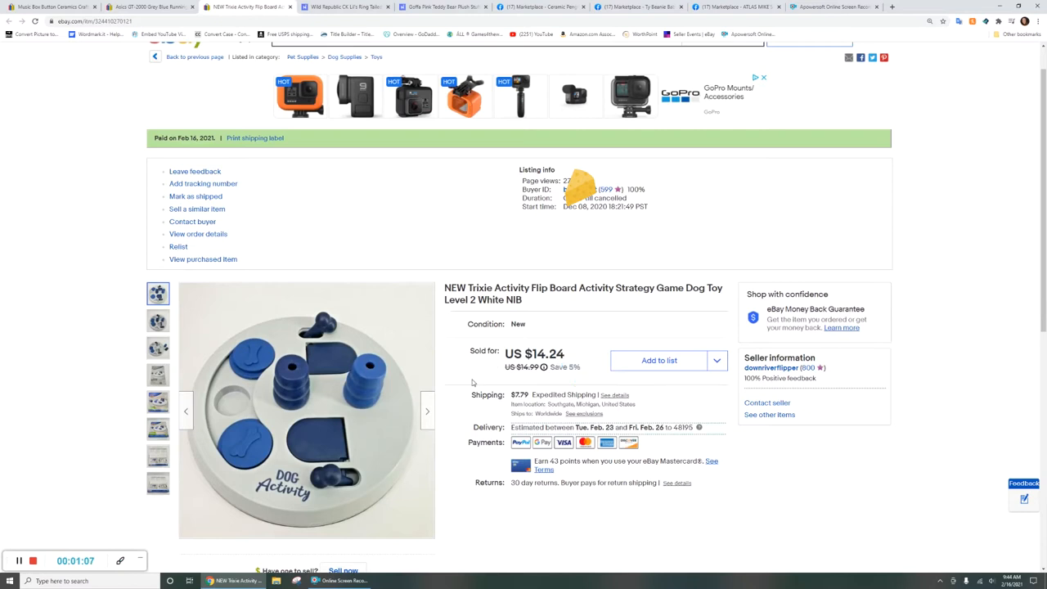
mouse_move(435, 411)
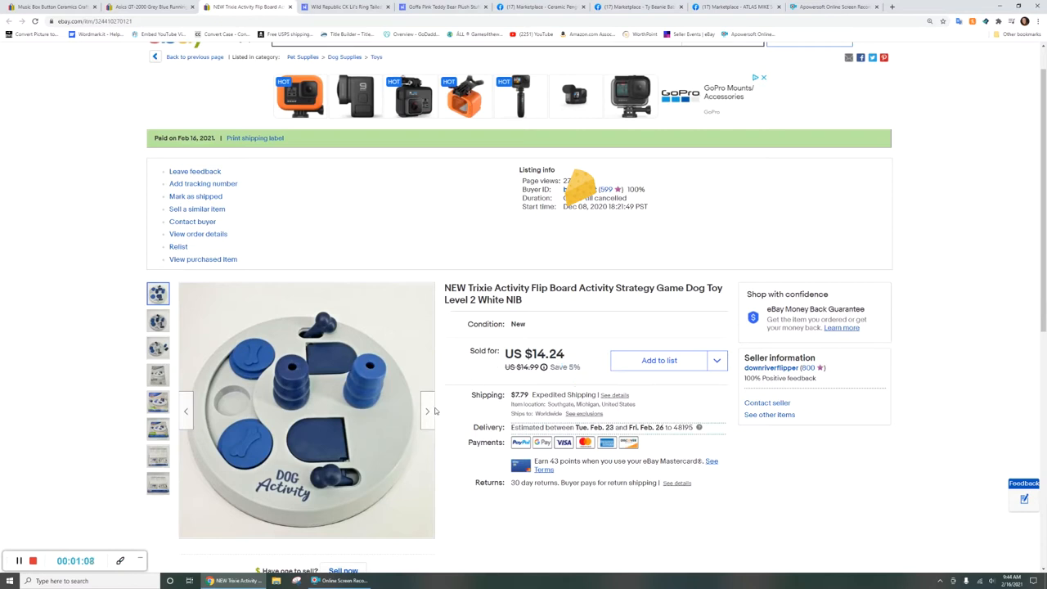
mouse_move(307, 409)
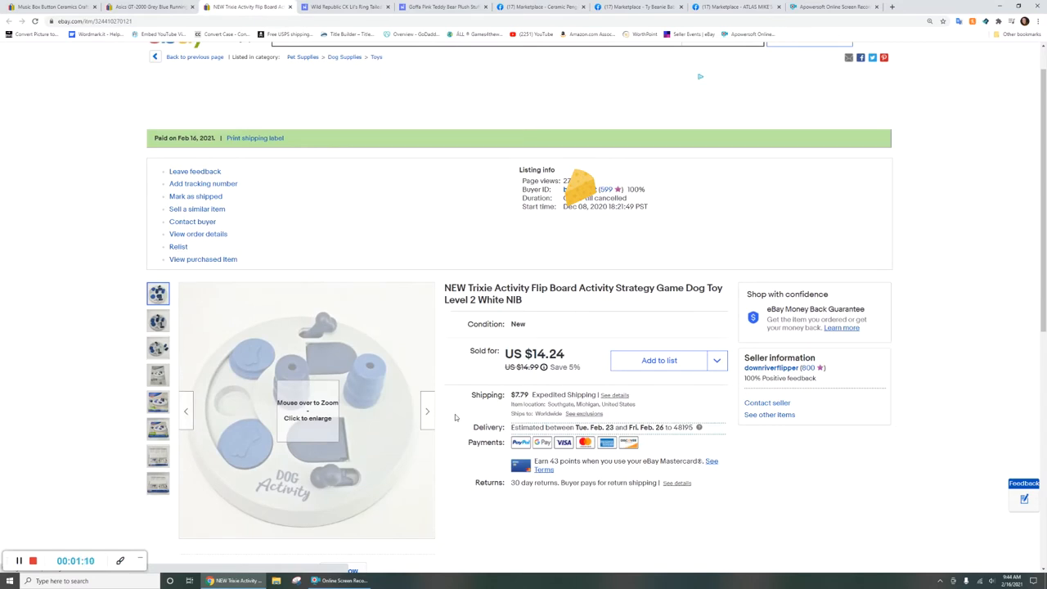
mouse_move(454, 417)
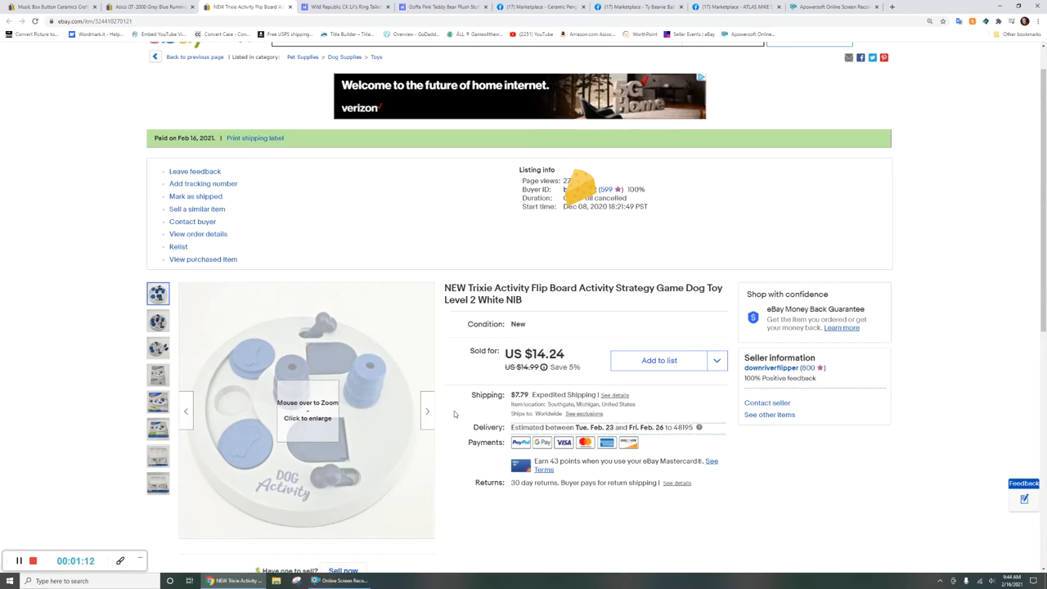
left_click(428, 411)
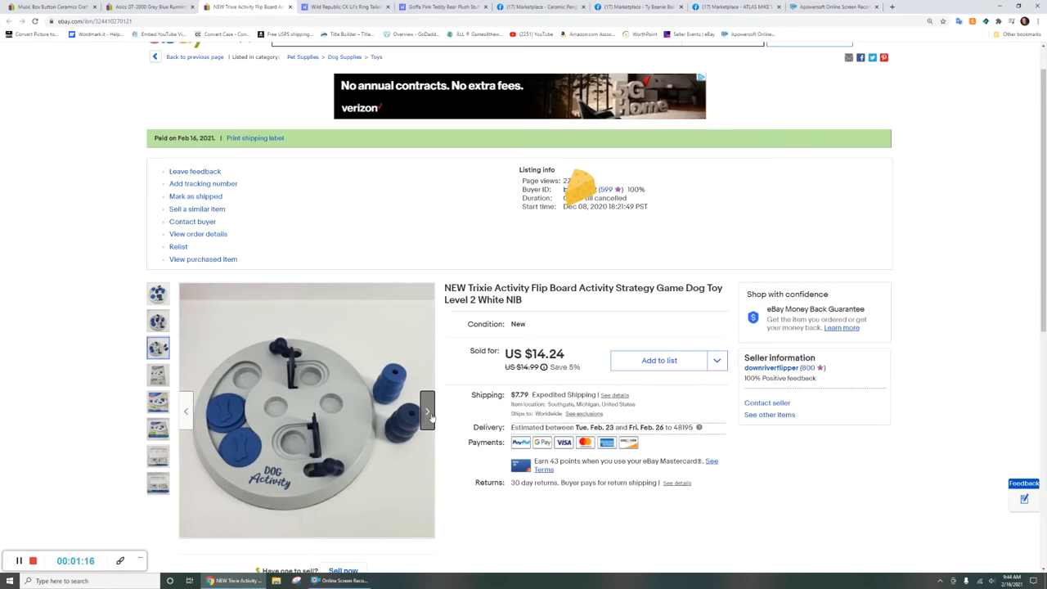
left_click(426, 410)
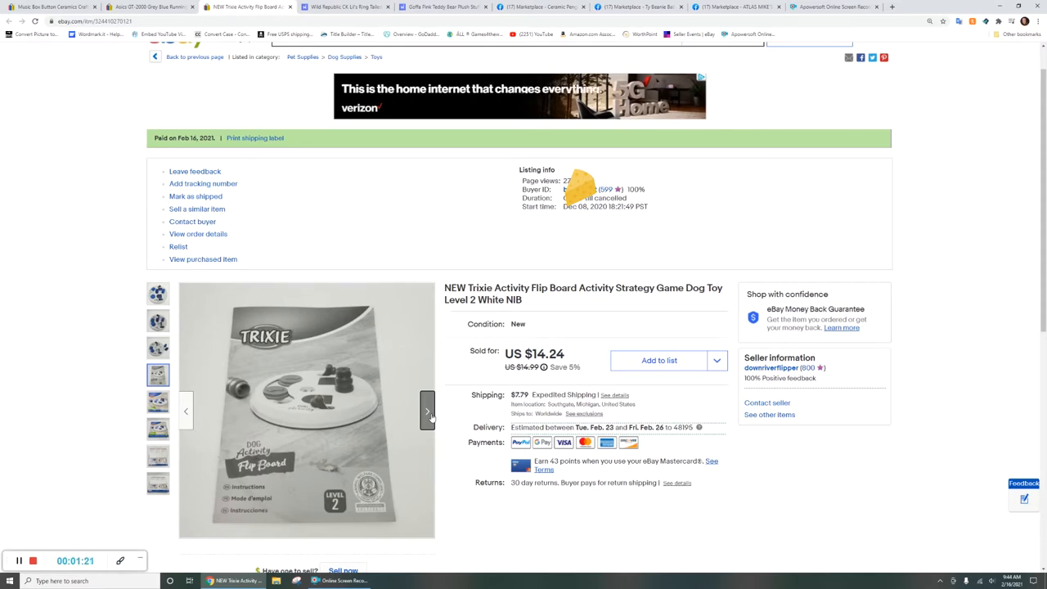
left_click(427, 410)
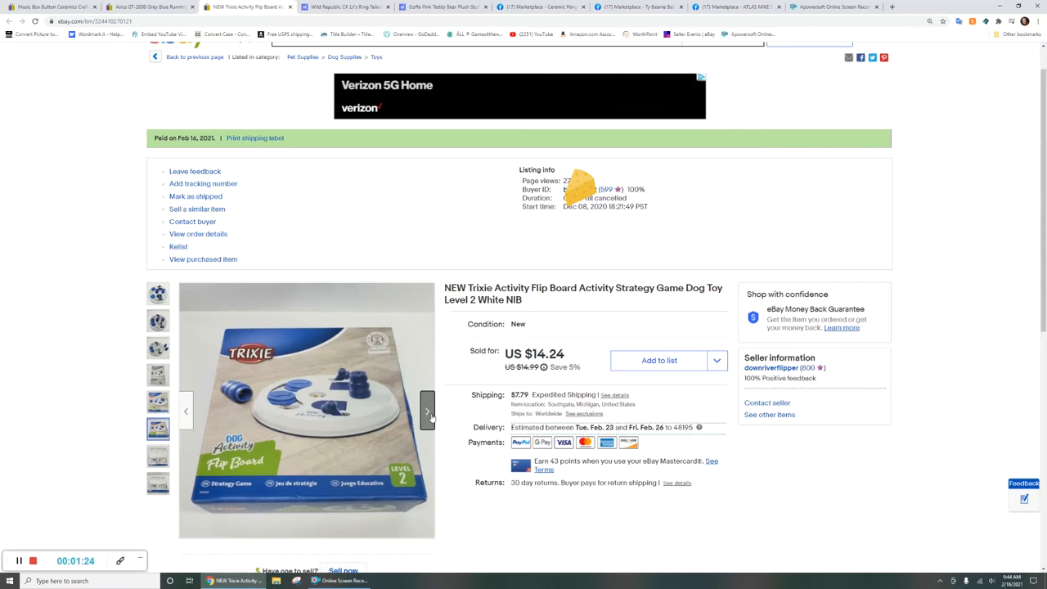
left_click(427, 410)
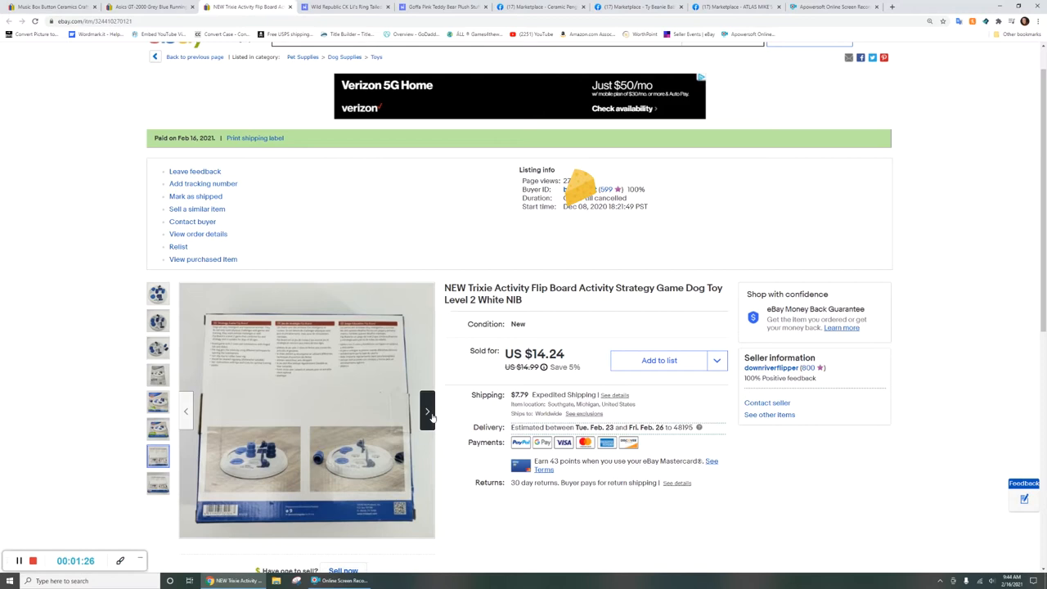
left_click(427, 411)
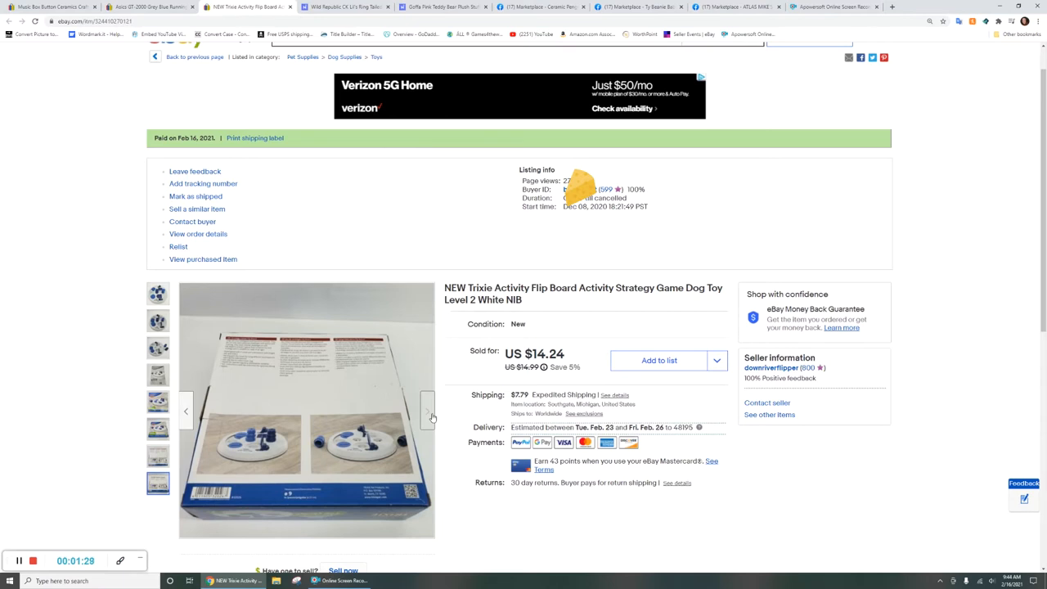
left_click(344, 7)
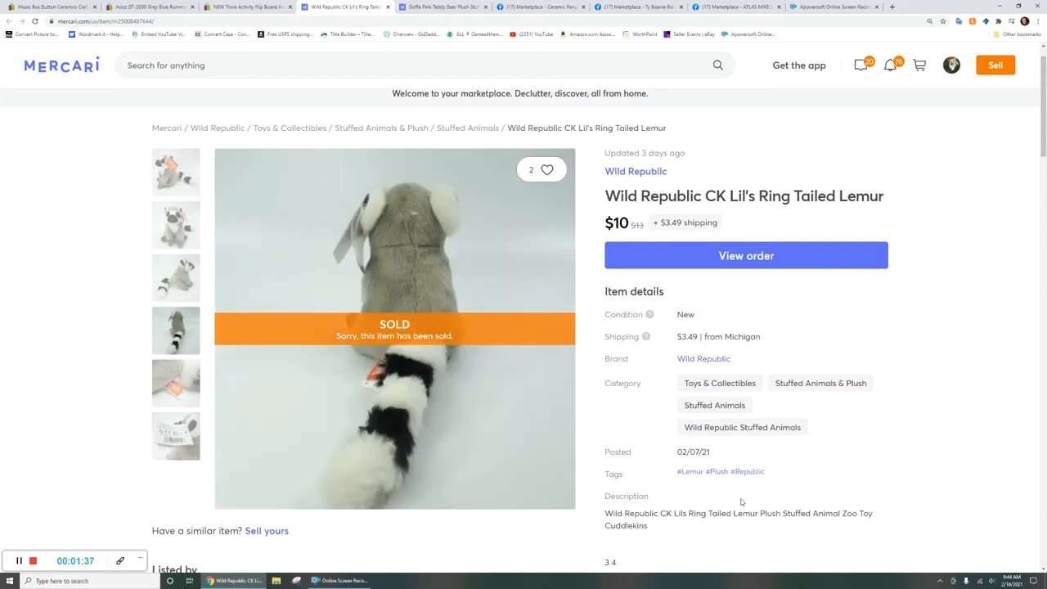
Browse the Wild Republic lemur's front, side, back and hang-tag photos, then open the Goffa bear
left_click(175, 225)
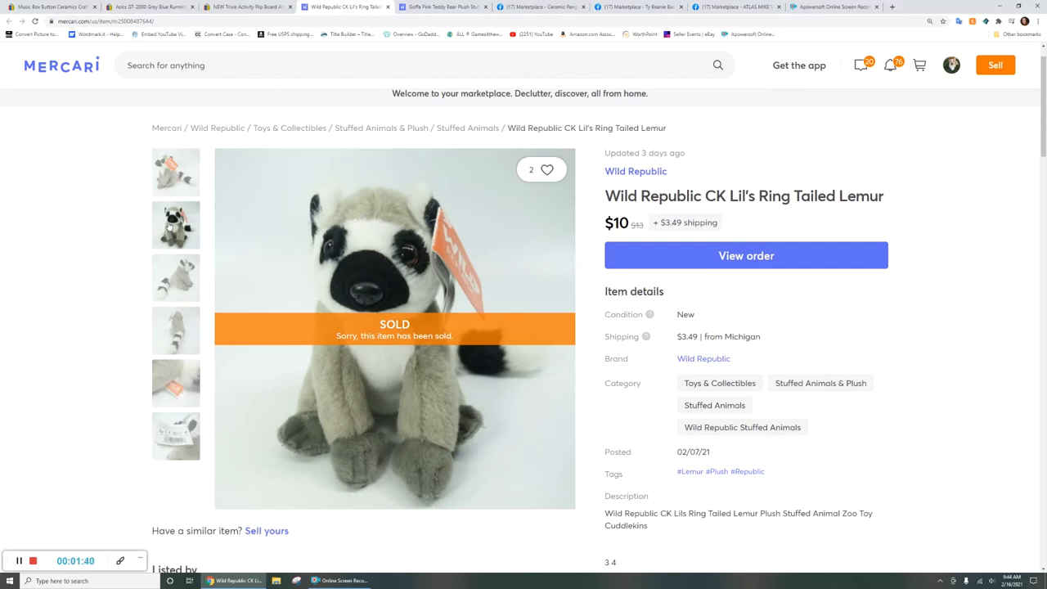
left_click(175, 277)
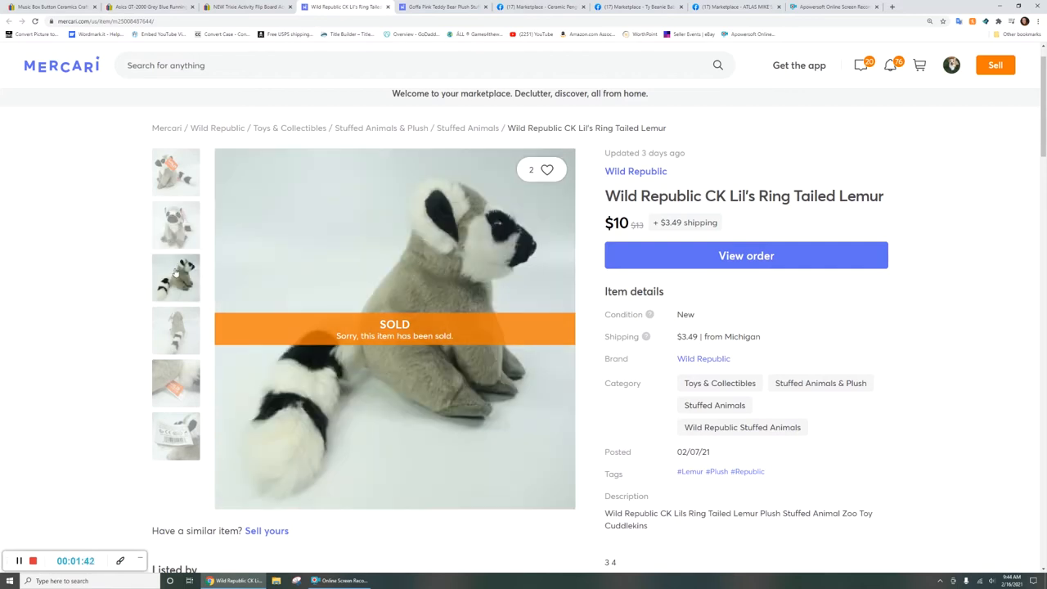
left_click(175, 329)
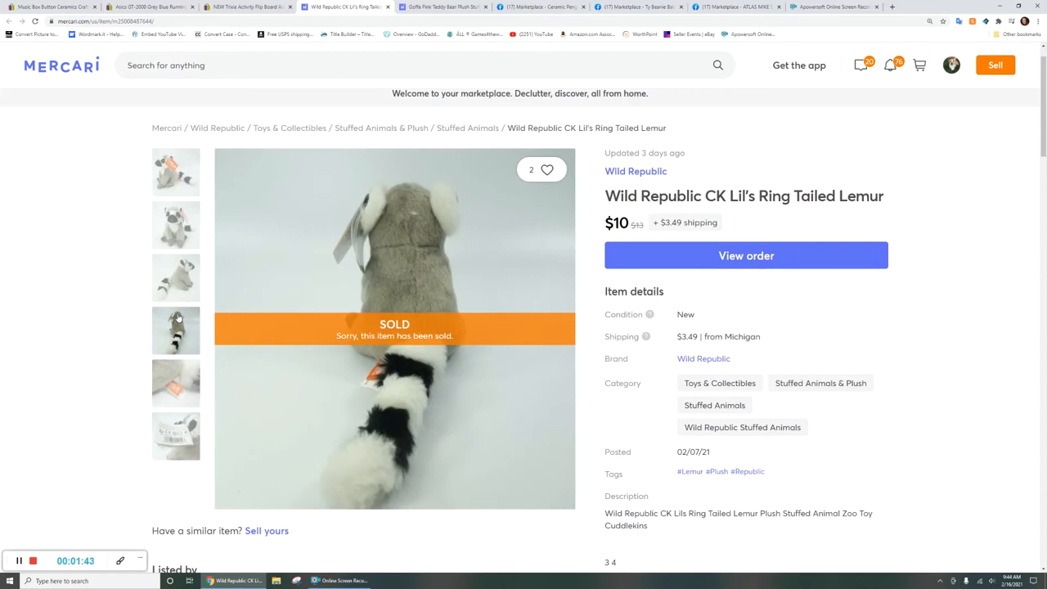
left_click(176, 382)
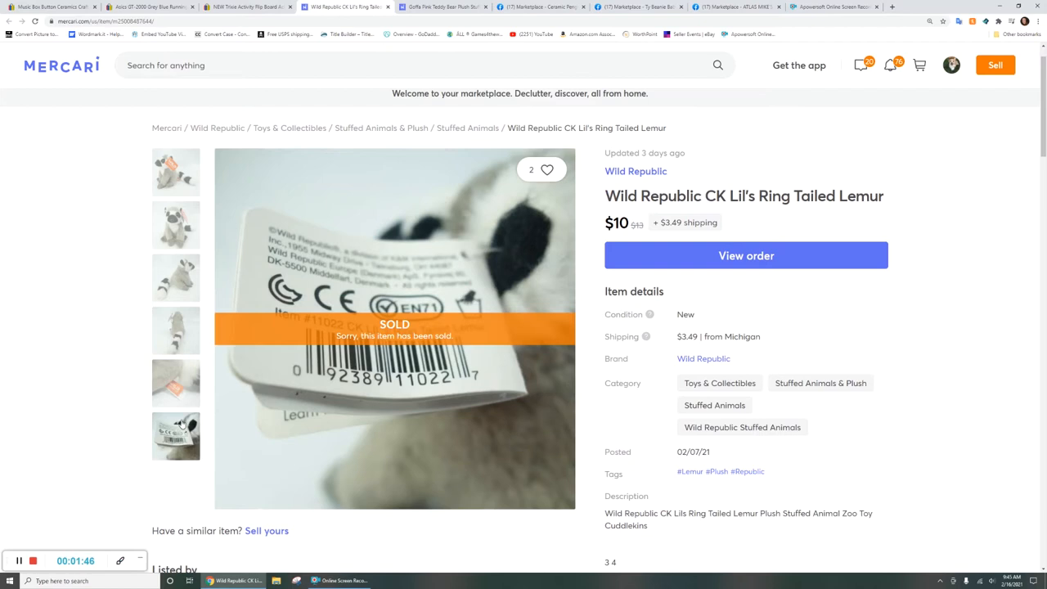
left_click(442, 6)
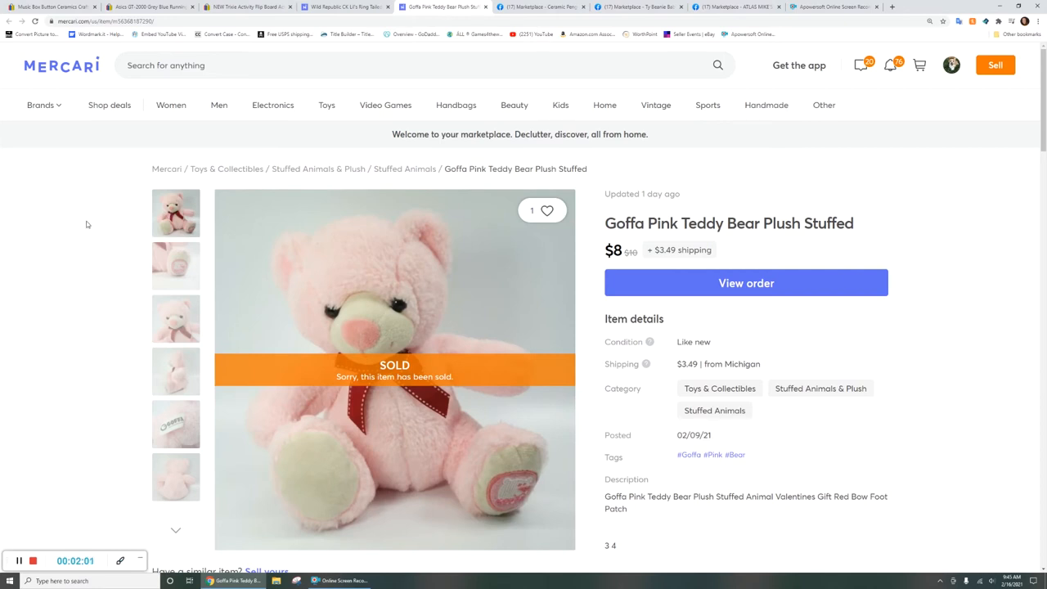
View the teddy bear's foot patch, face, side, tag and back photos
left_click(176, 265)
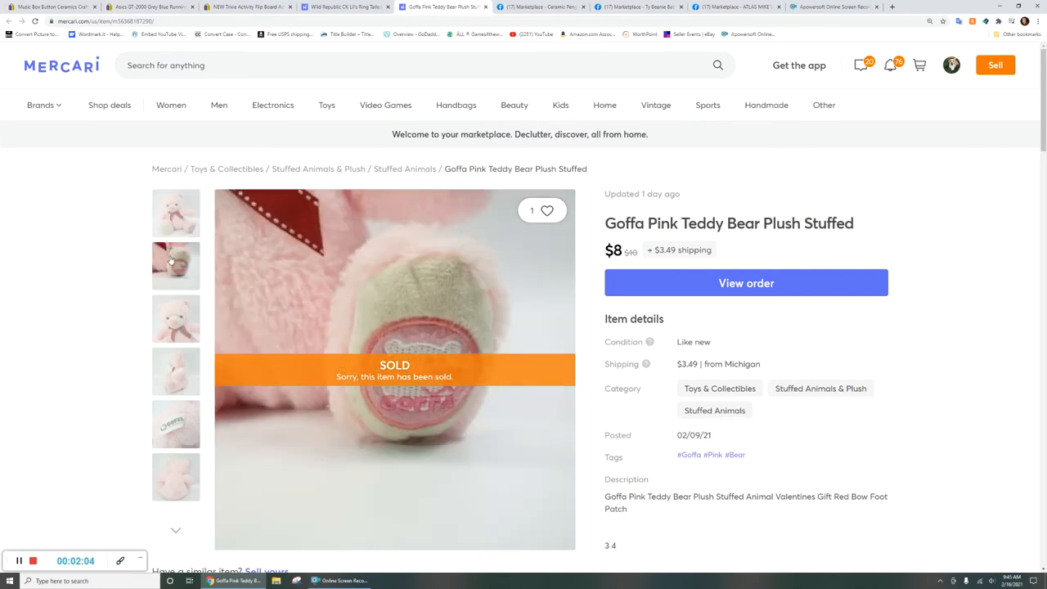
left_click(176, 319)
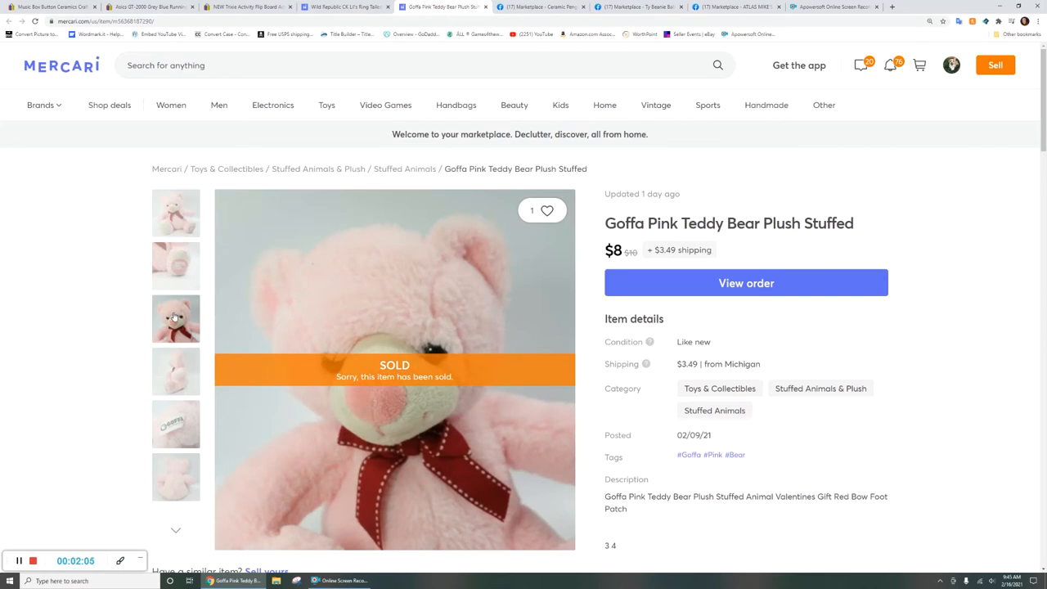
mouse_move(182, 348)
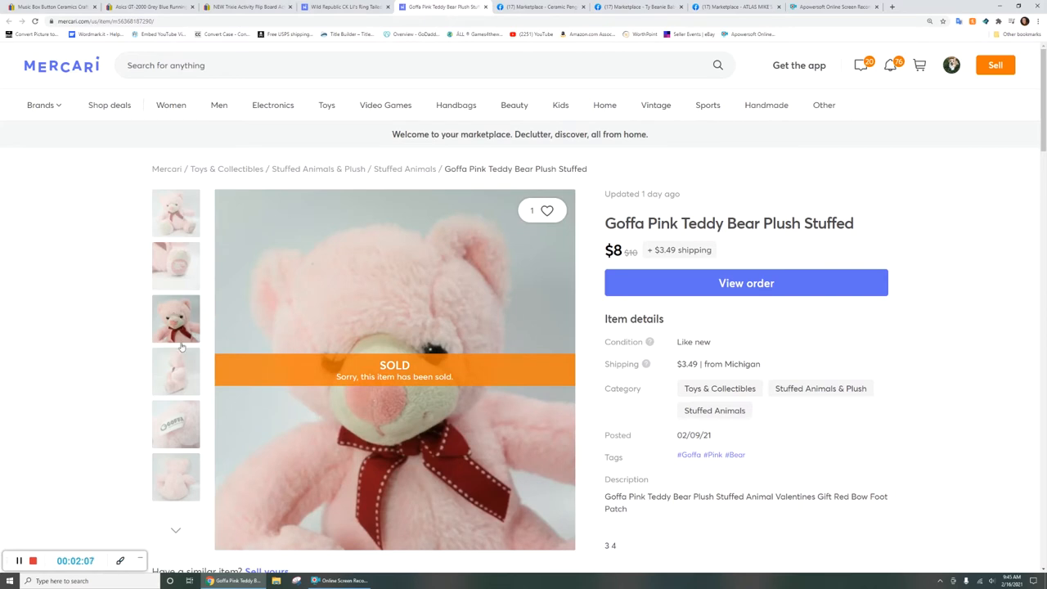
left_click(175, 371)
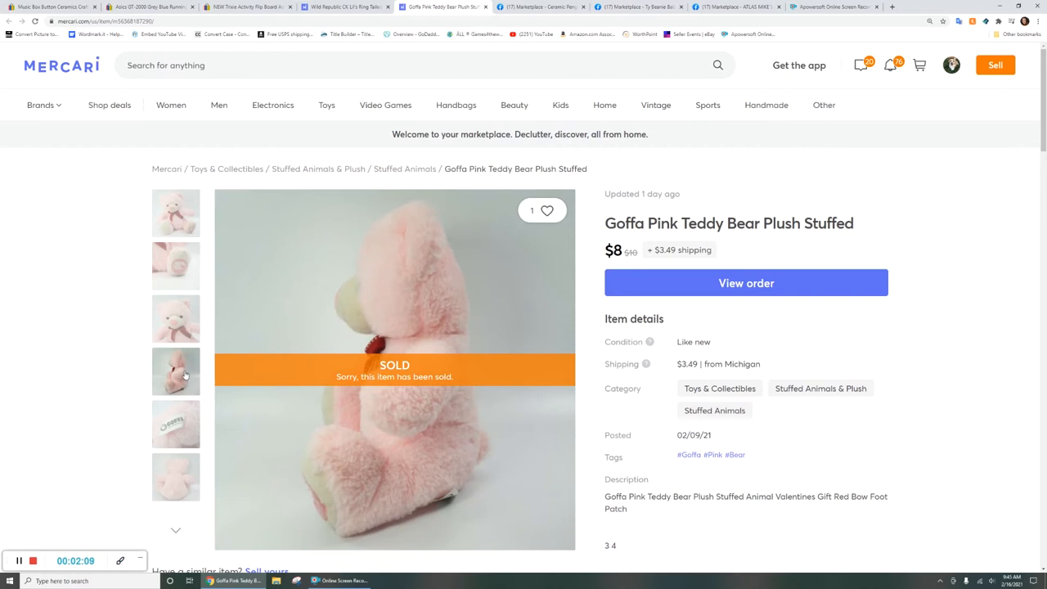
left_click(176, 424)
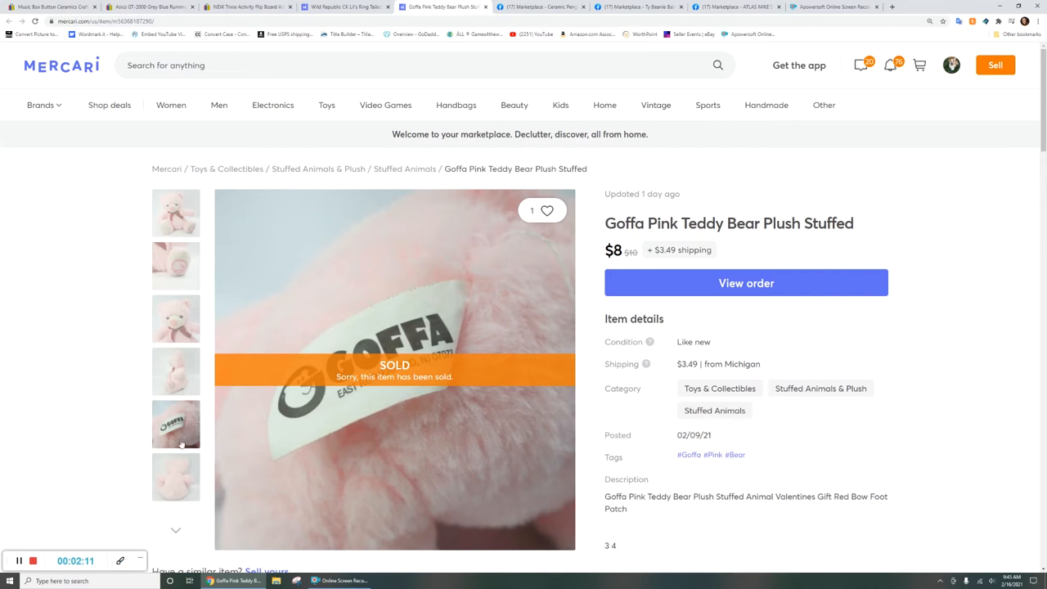
left_click(175, 477)
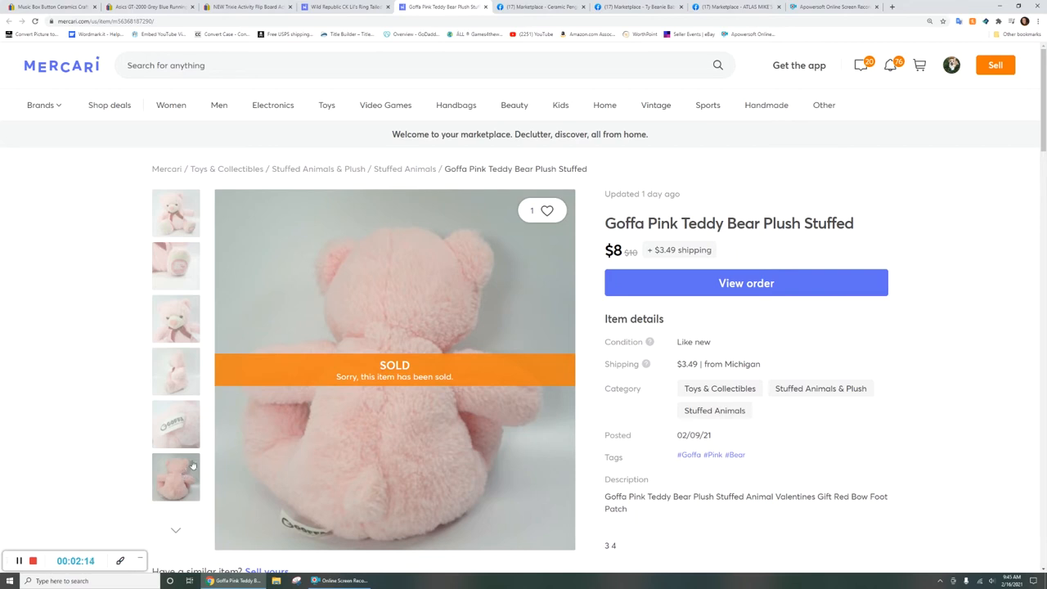
mouse_move(312, 379)
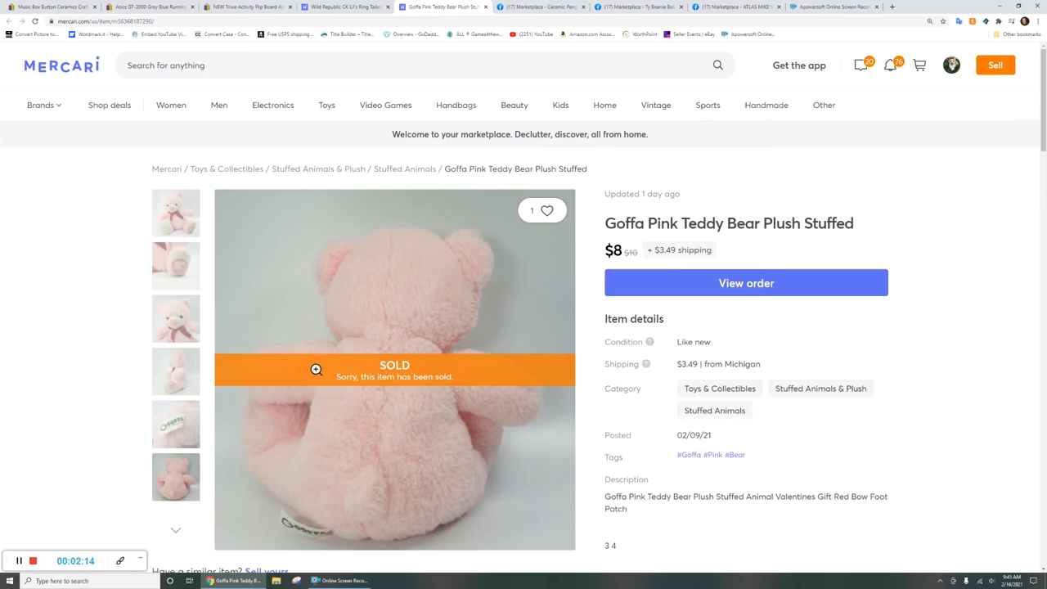
mouse_move(398, 316)
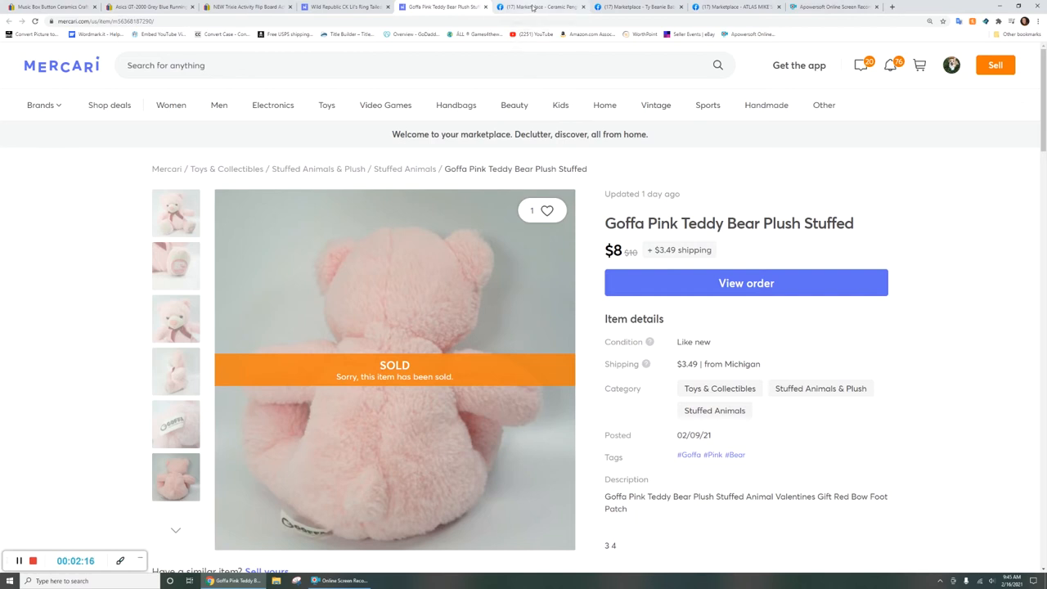
mouse_move(532, 6)
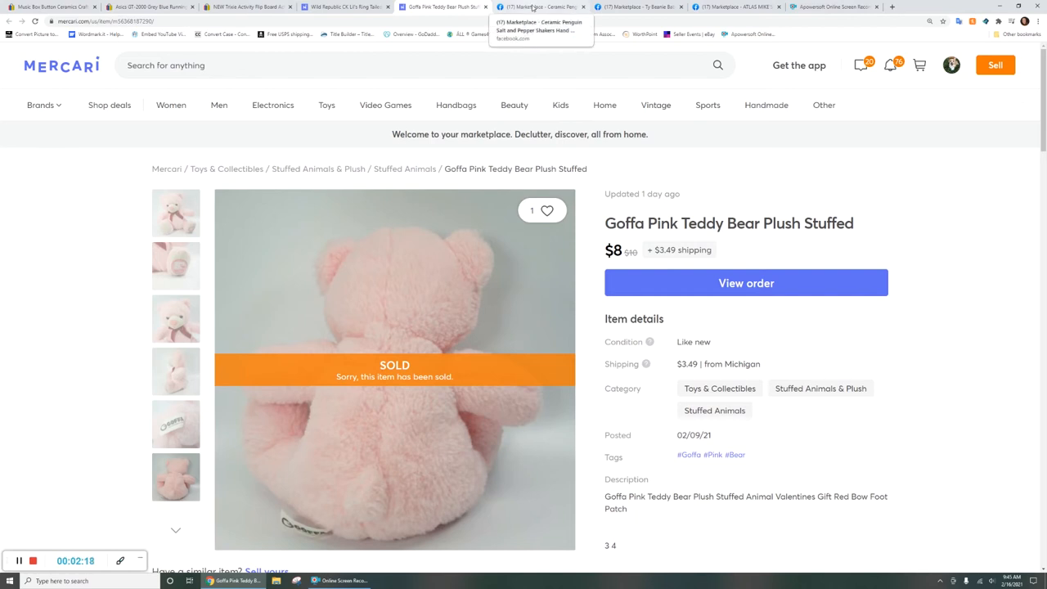
Open the sold Ceramic Penguin Salt and Pepper Shakers listing ($12, $3.75 shipping)
left_click(540, 6)
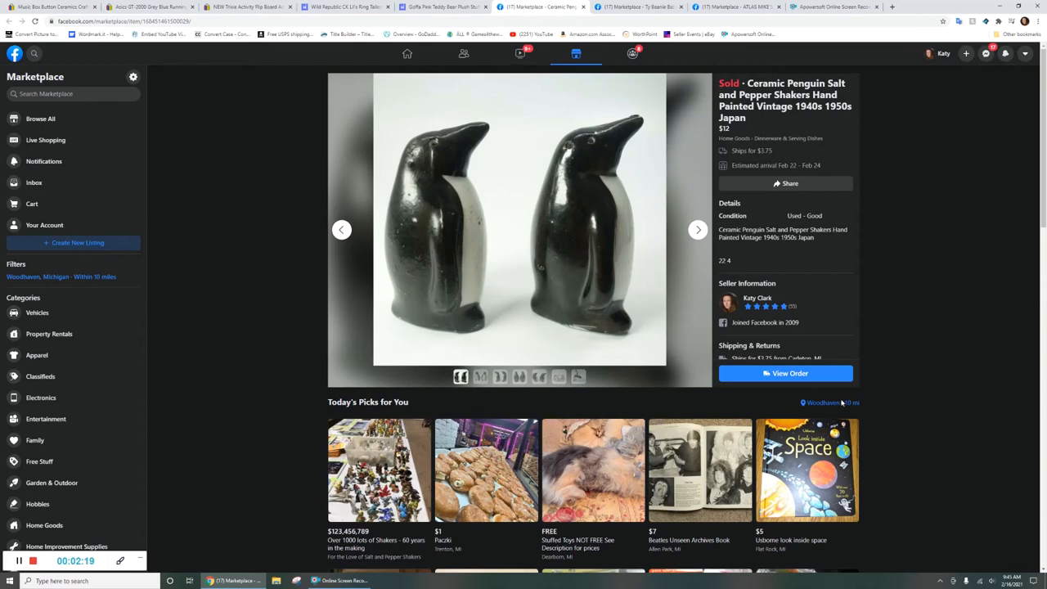
mouse_move(733, 259)
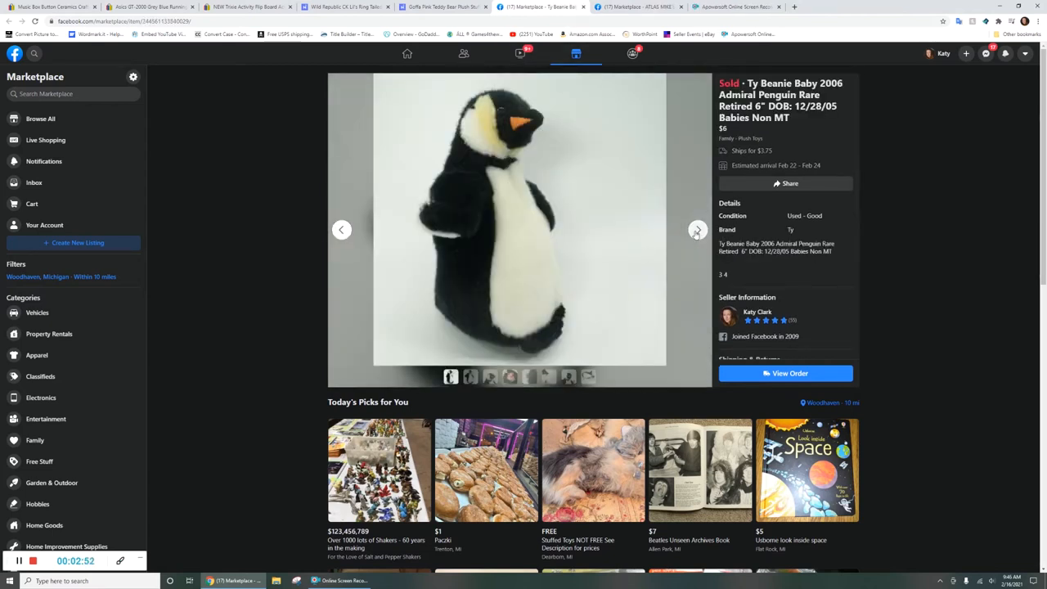
Page the Admiral Penguin photos through heart tag, Admiral tag, tag inside, face and tape measure
left_click(697, 229)
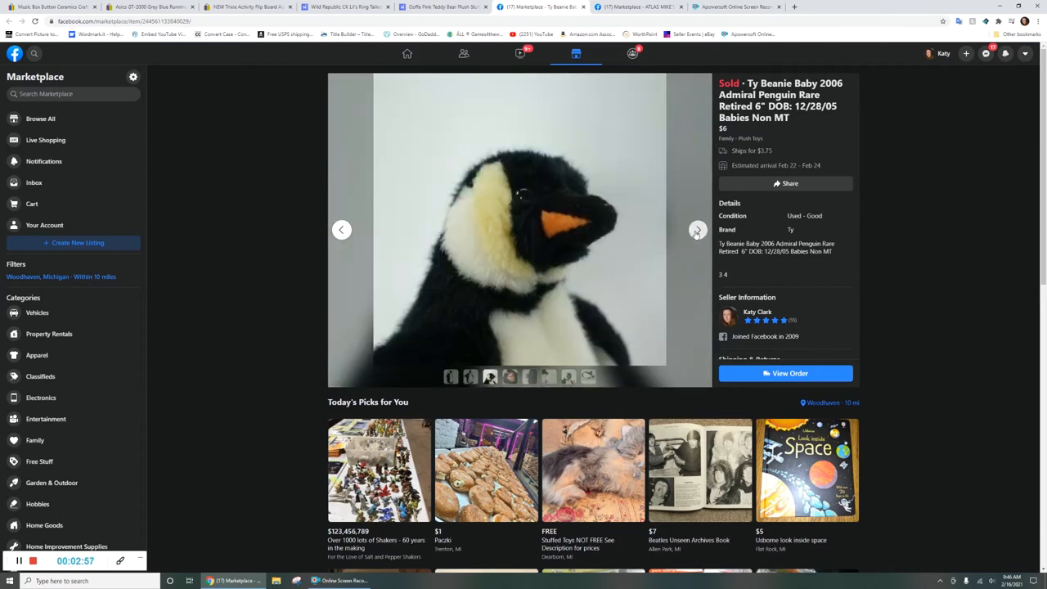
left_click(697, 229)
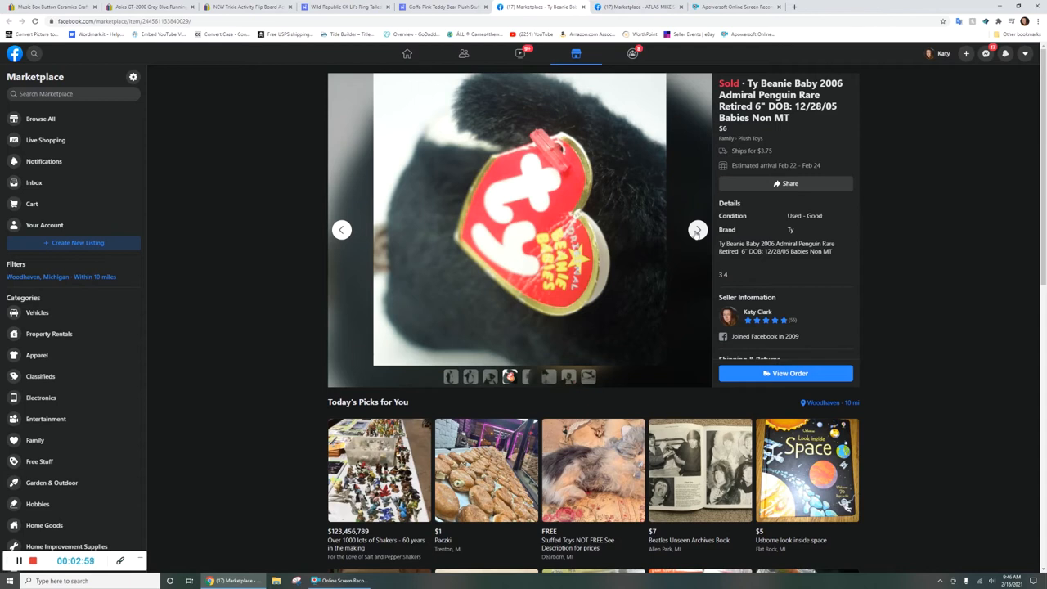
left_click(697, 229)
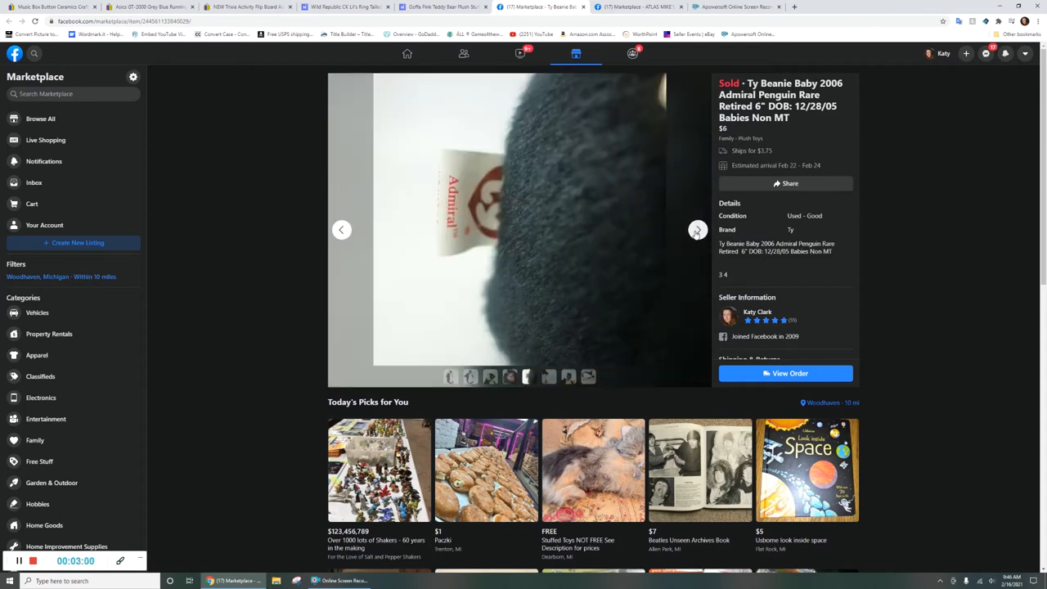
left_click(697, 229)
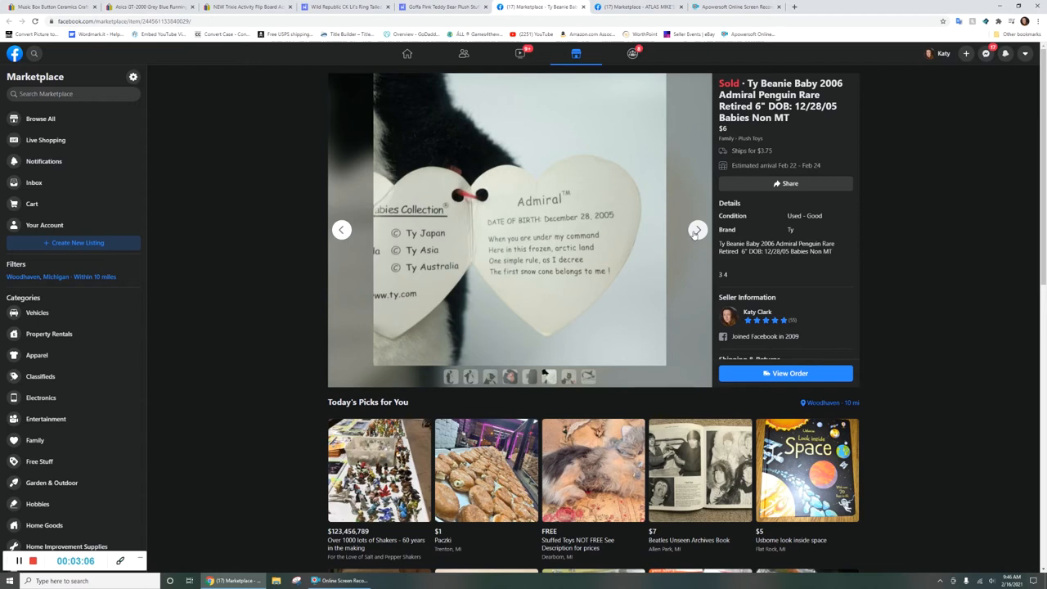
left_click(697, 230)
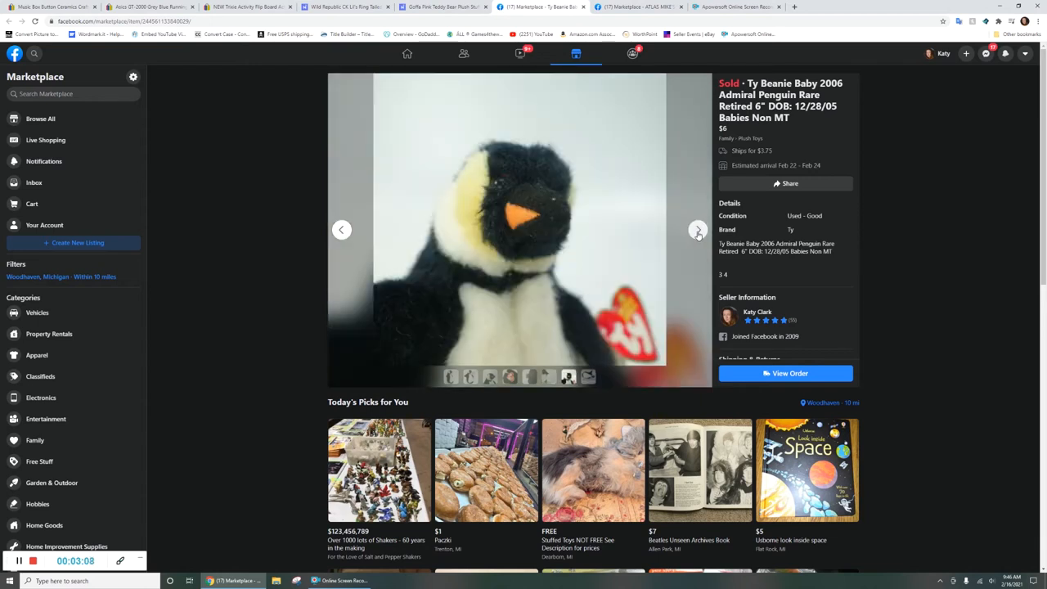
left_click(698, 229)
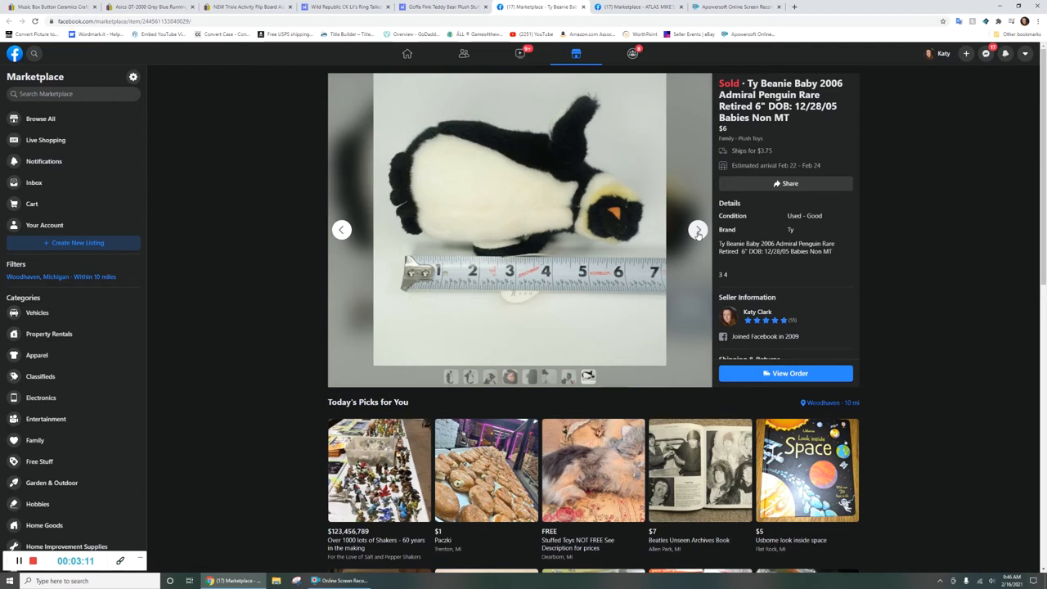
left_click(697, 229)
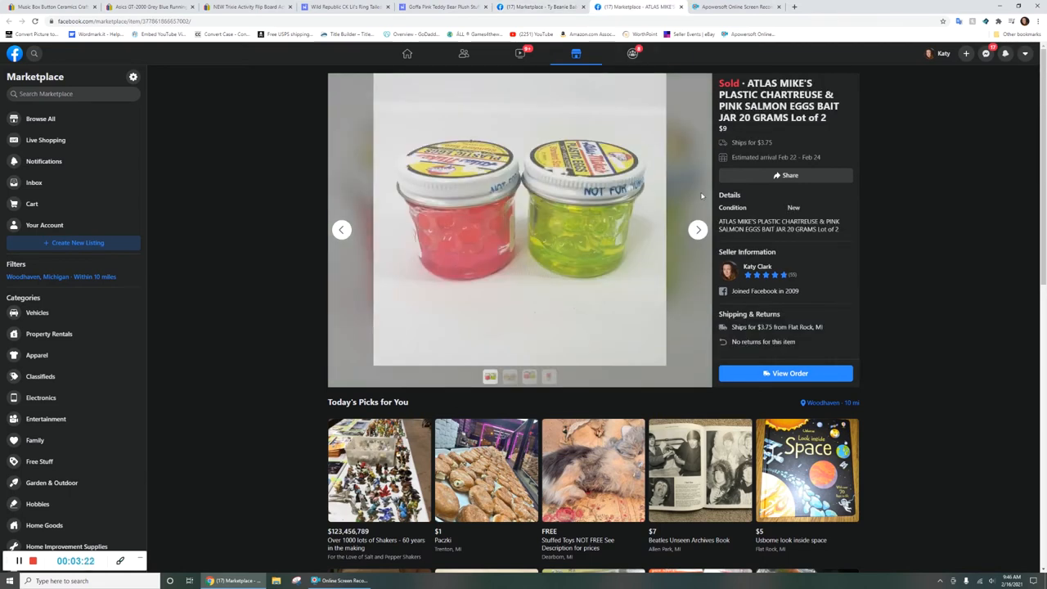
mouse_move(708, 219)
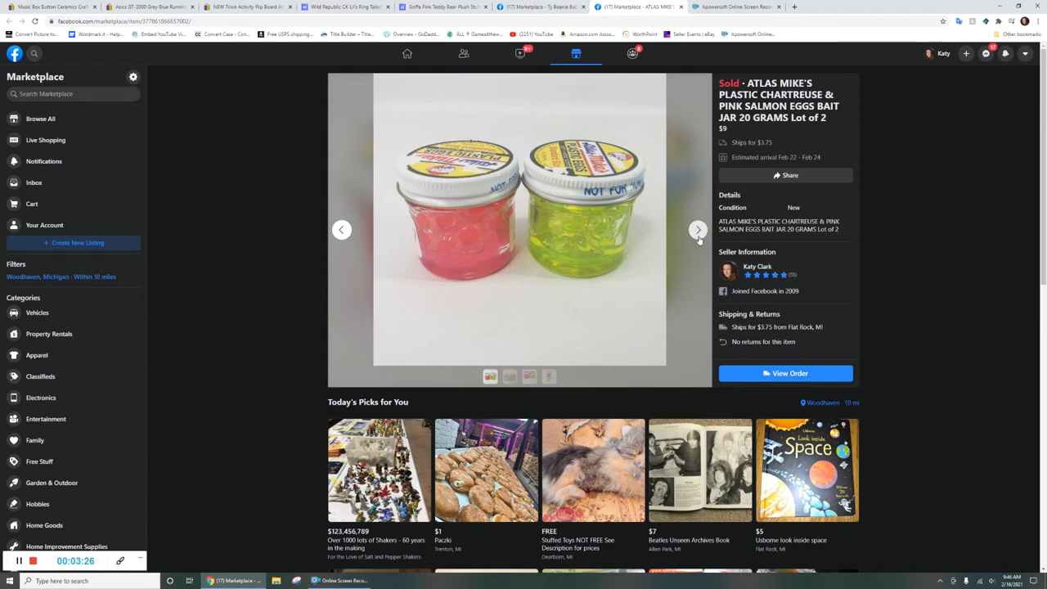
left_click(698, 229)
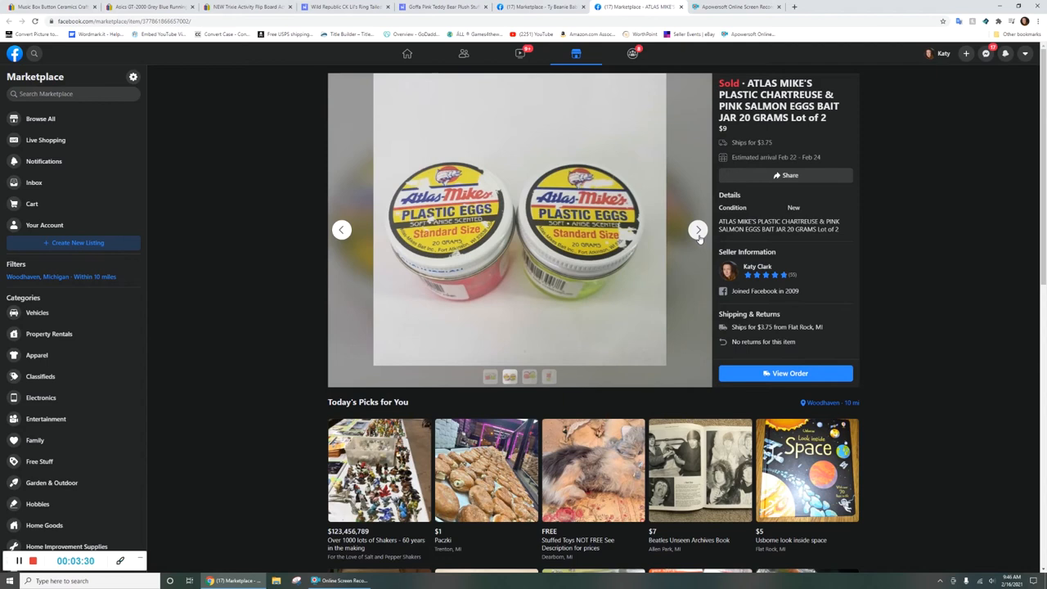
left_click(698, 230)
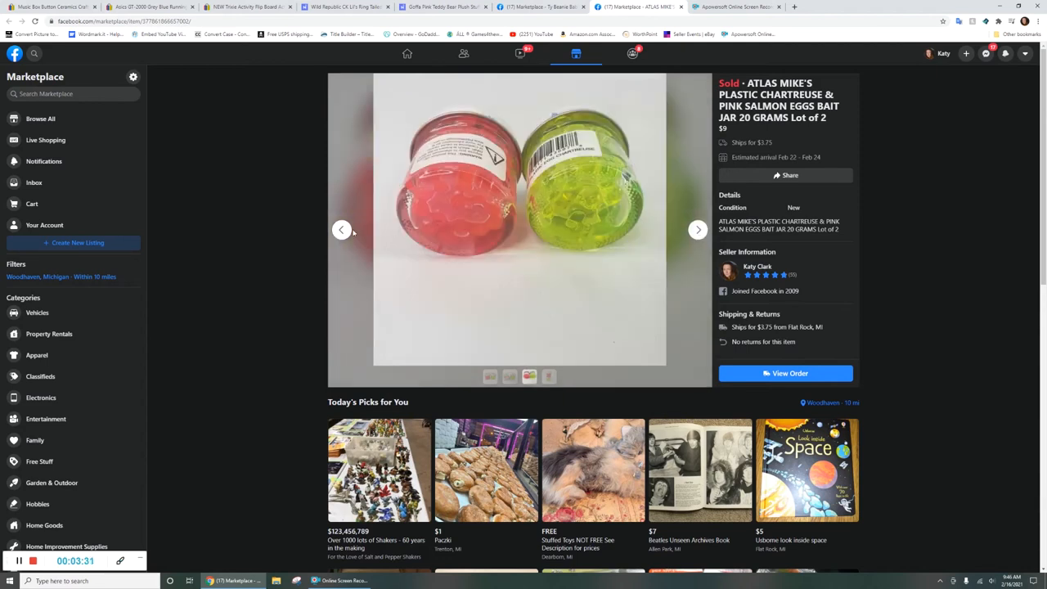
mouse_move(697, 229)
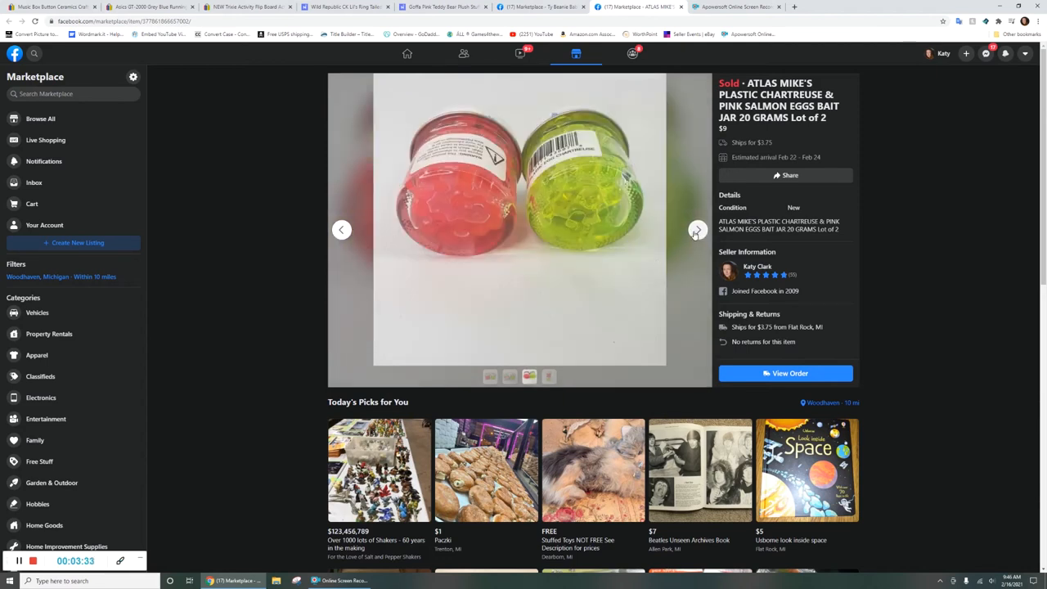
left_click(696, 229)
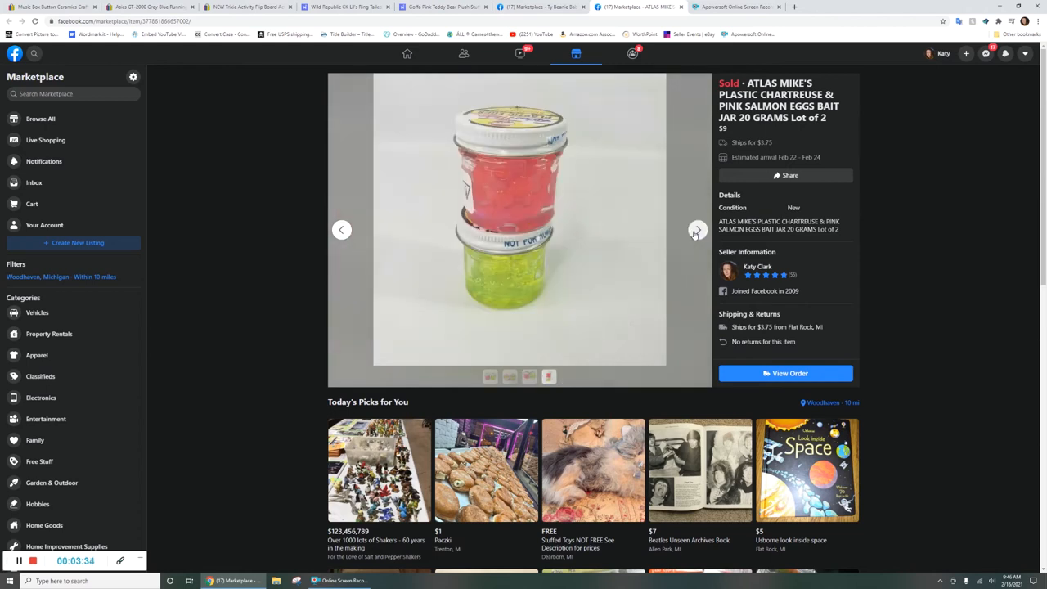
left_click(696, 229)
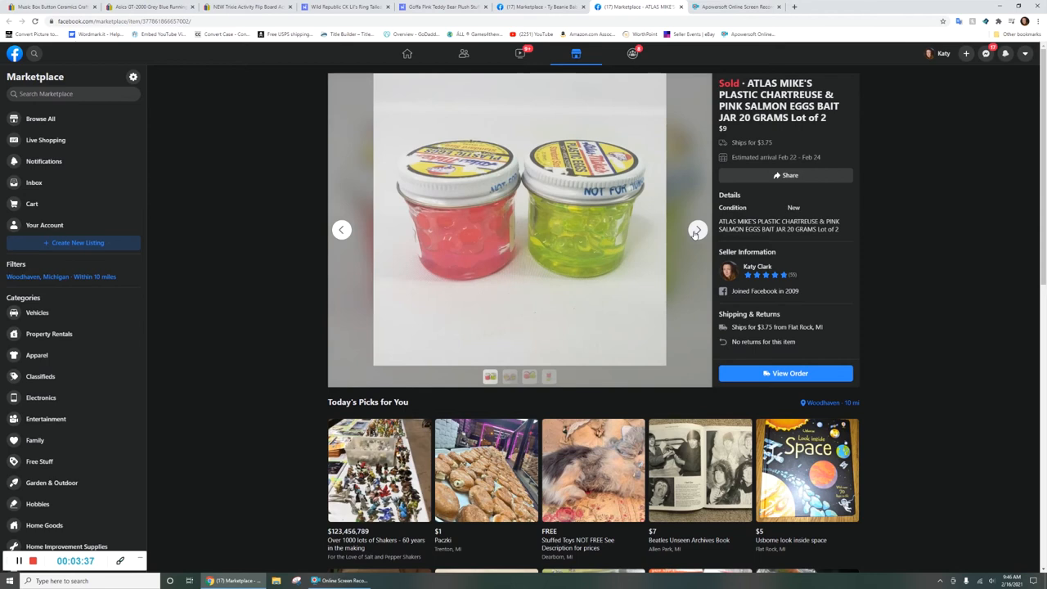
mouse_move(212, 239)
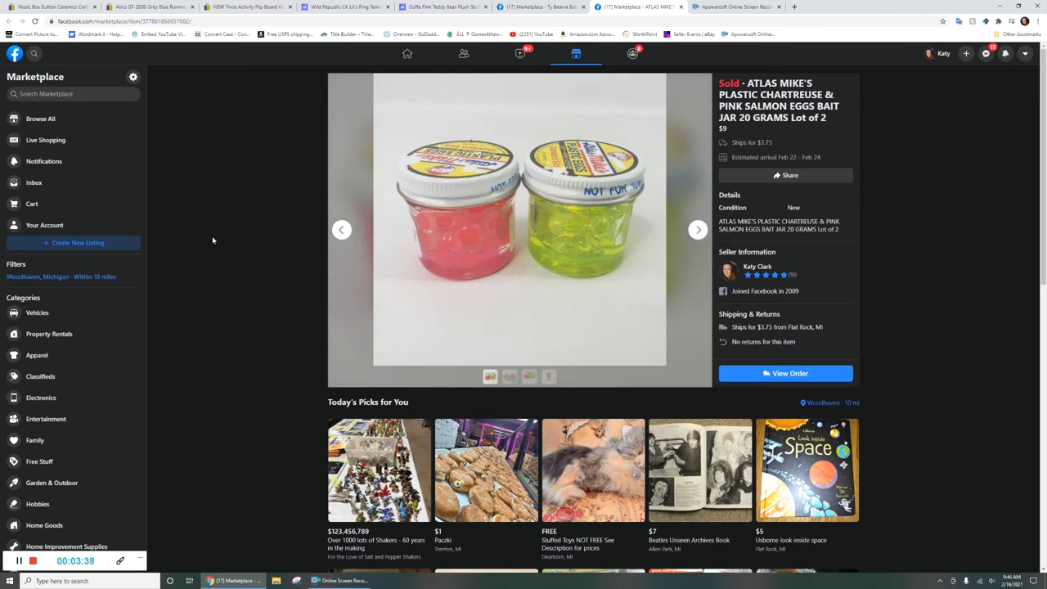